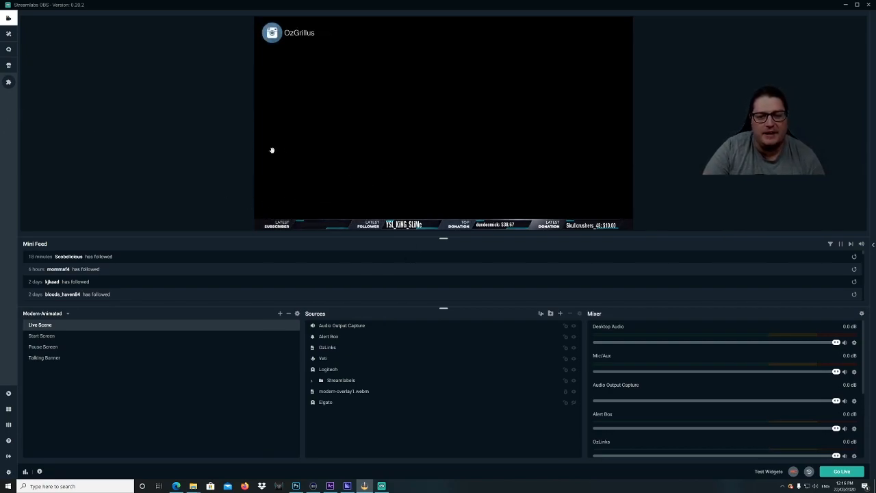
{"action": "mouse_move", "coordinate": [289, 133]}
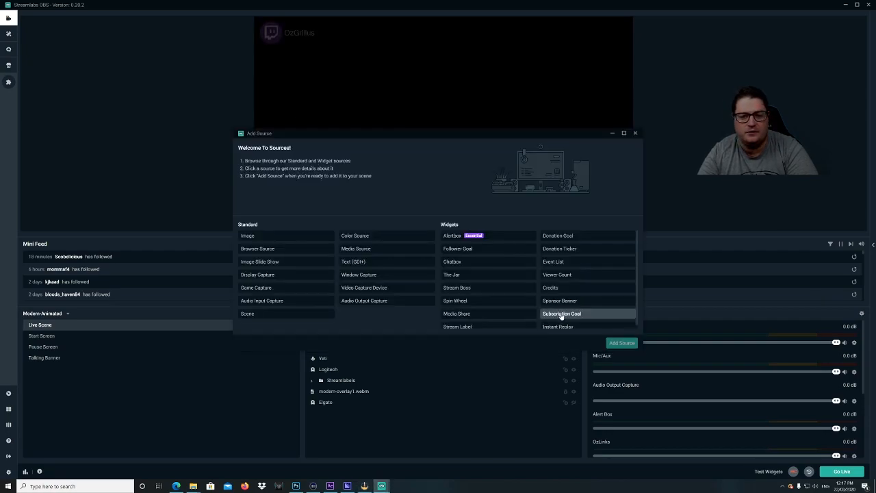
{"action": "mouse_move", "coordinate": [300, 275]}
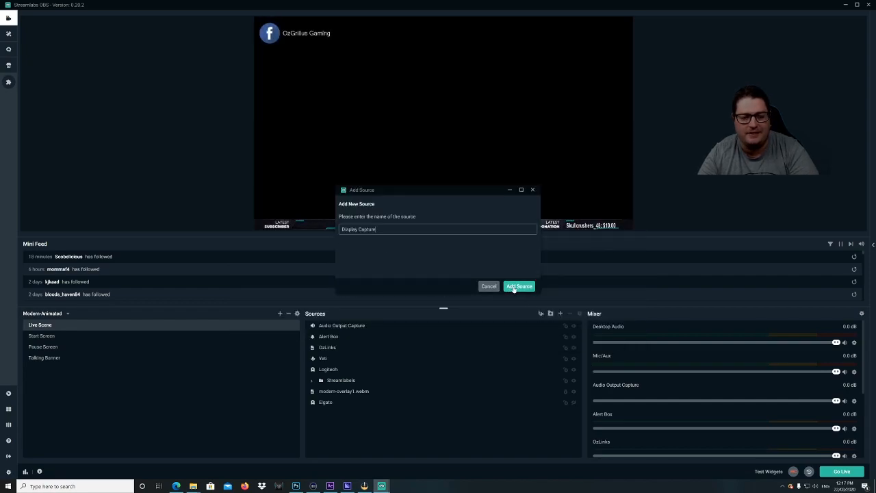
Add the Display Capture source with its default name and accept its capture settings
{"action": "left_click", "coordinate": [519, 286]}
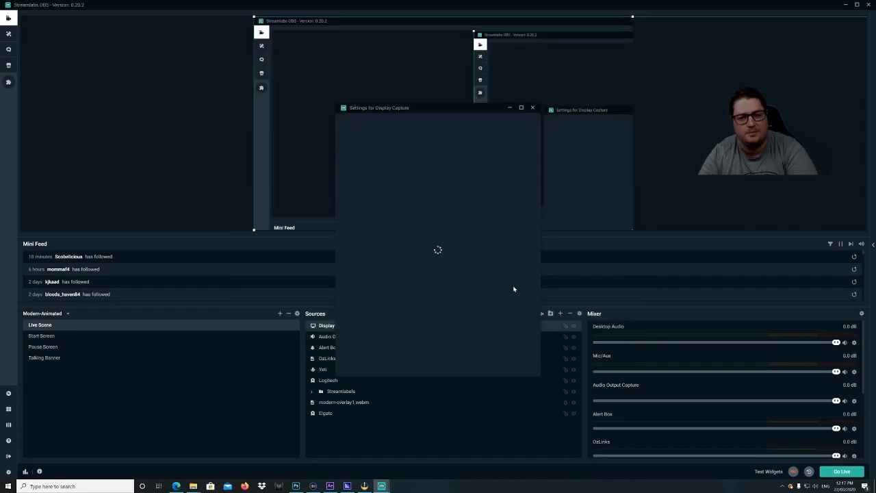
{"action": "left_click", "coordinate": [532, 108]}
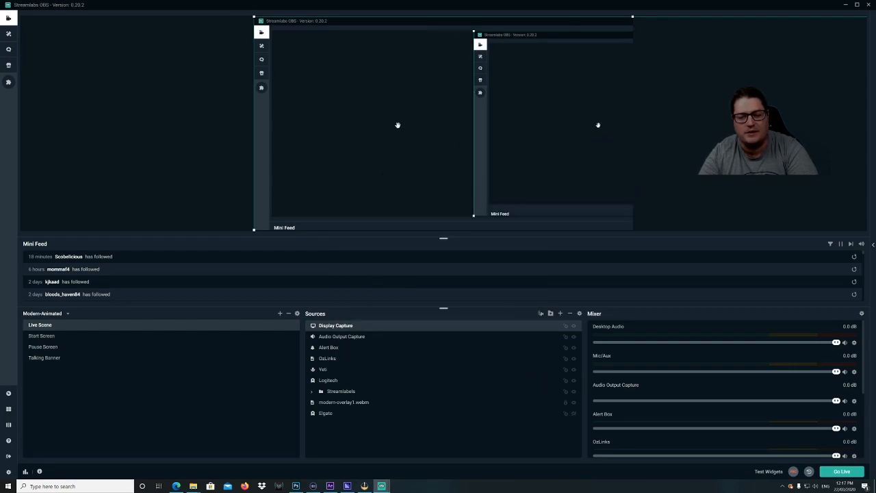
Fit the Display Capture to the whole canvas via Transform > Fit to Screen
{"action": "right_click", "coordinate": [397, 125]}
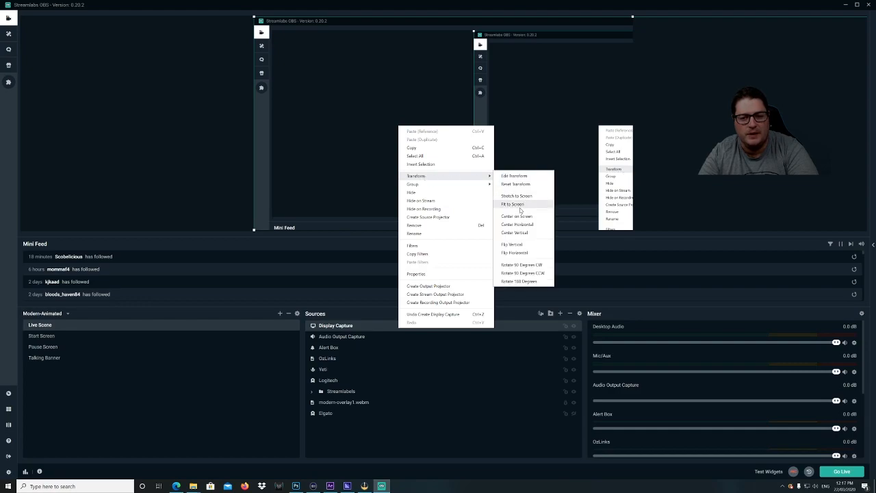
{"action": "left_click", "coordinate": [513, 204]}
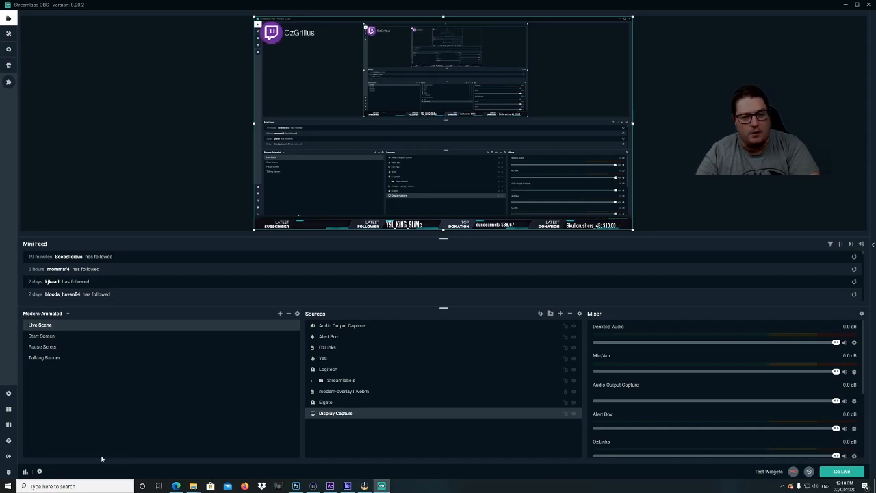
Launch Xbox Console Companion and start streaming the XboxOne console
{"action": "left_click", "coordinate": [7, 485]}
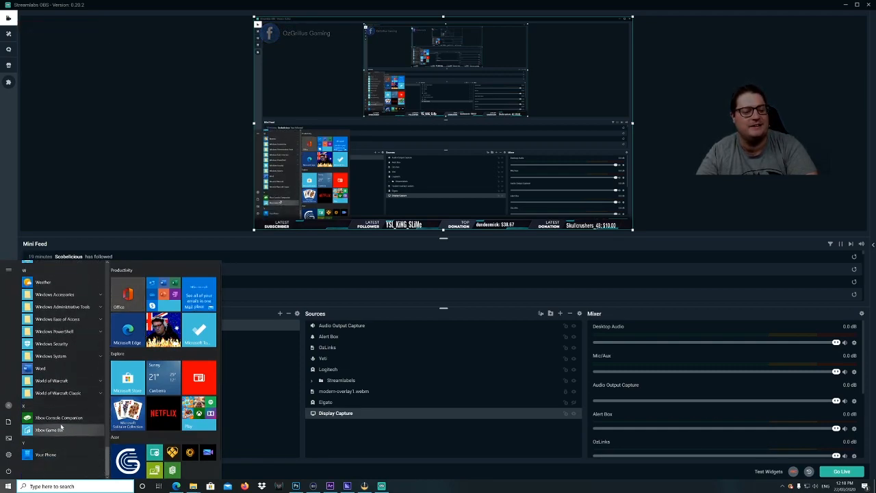
{"action": "left_click", "coordinate": [59, 418]}
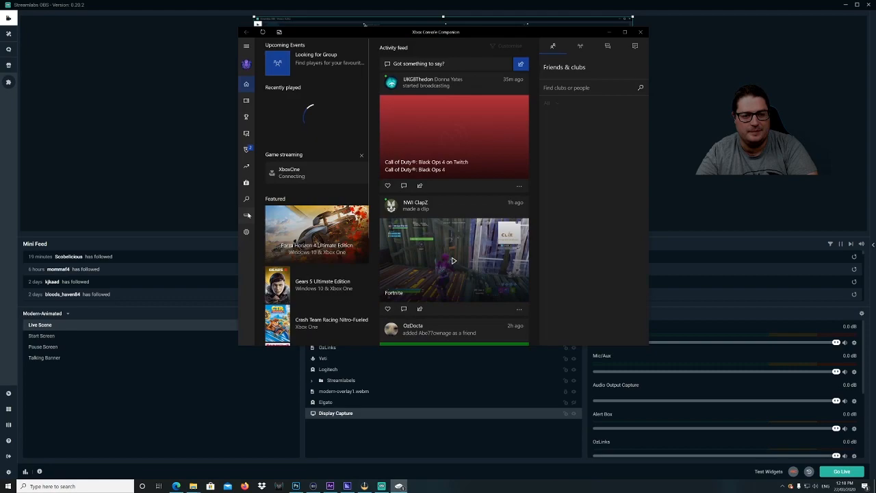
{"action": "mouse_move", "coordinate": [247, 216]}
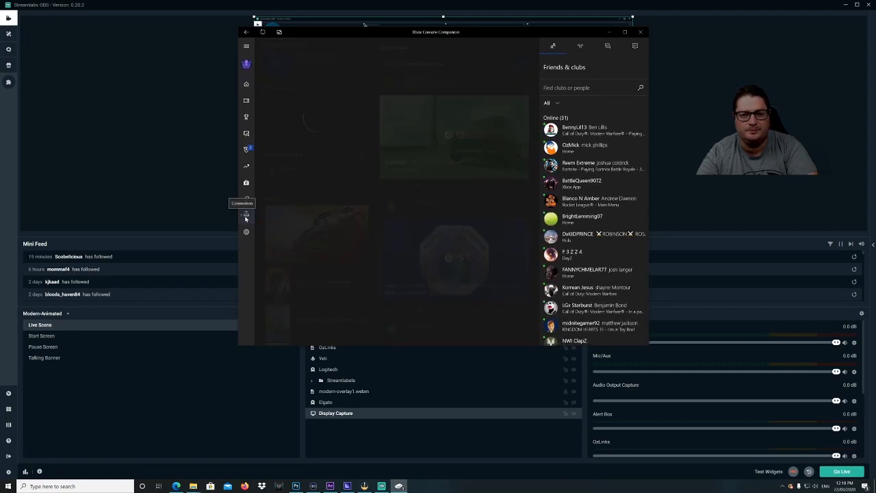
{"action": "left_click", "coordinate": [246, 215]}
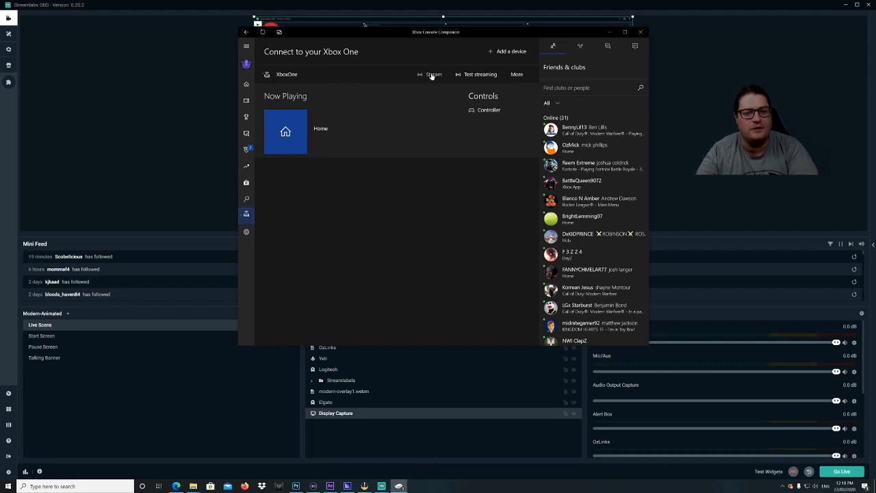
{"action": "left_click", "coordinate": [434, 74]}
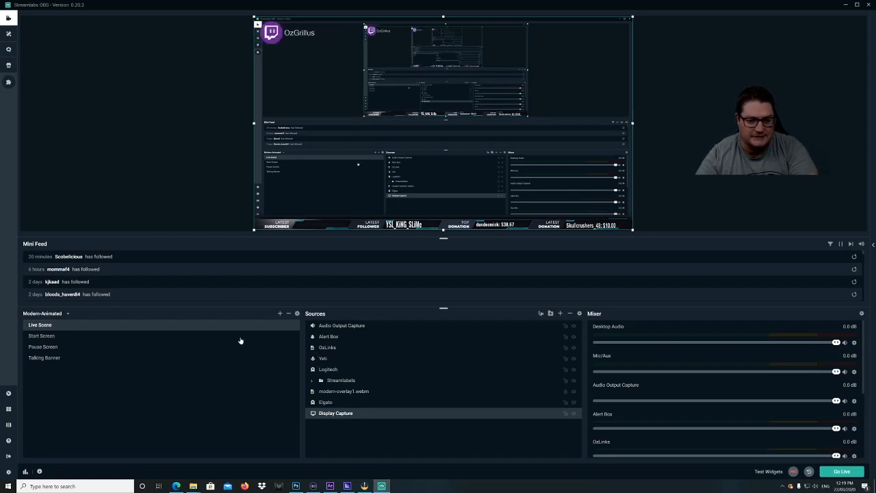
{"action": "left_click", "coordinate": [328, 336]}
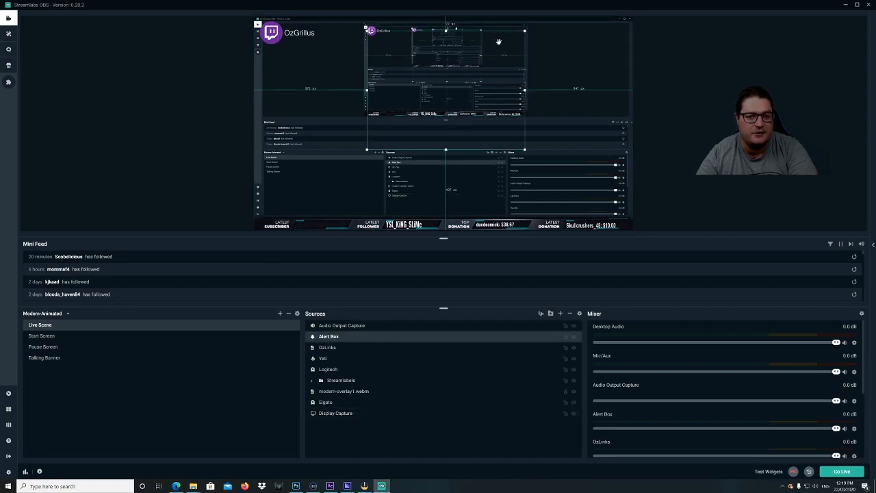